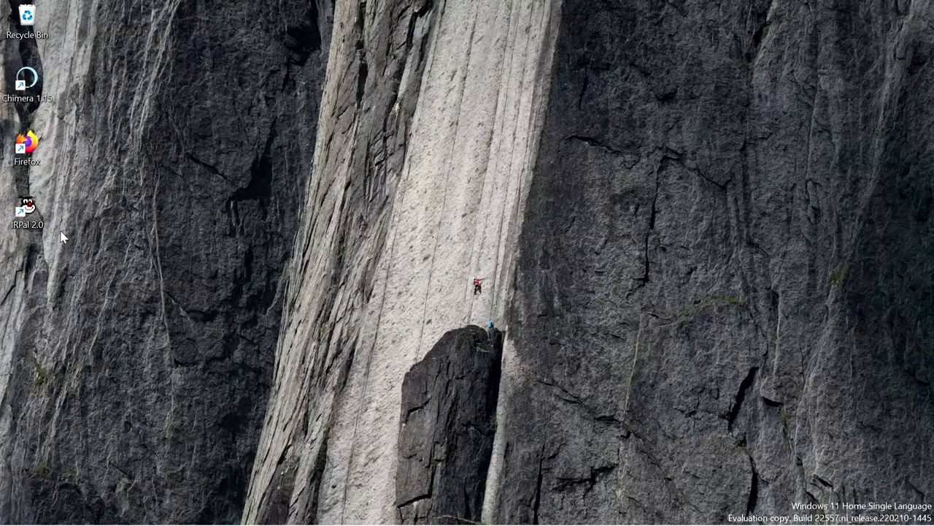
Launch IRPal 2.0 from its desktop shortcut.
{"action": "double_click", "coordinate": [27, 206]}
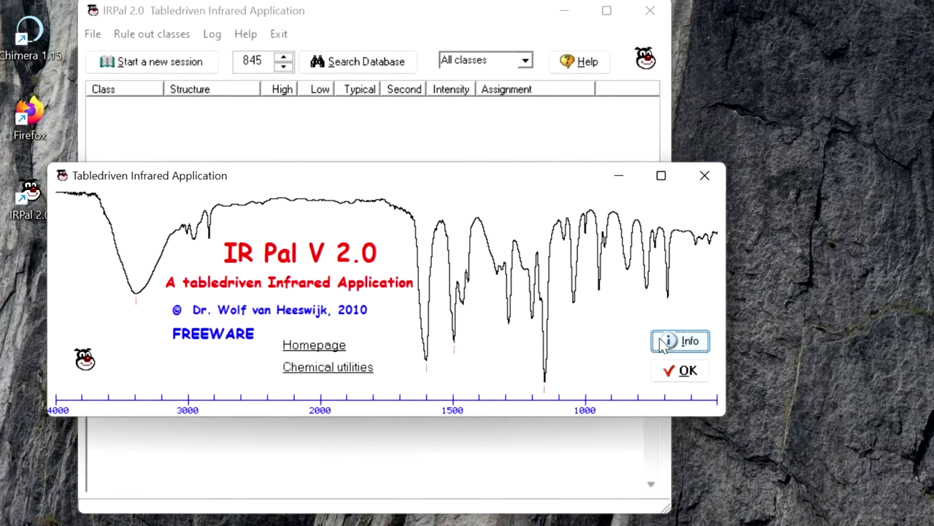
Dismiss the splash screen and browse the compound class list, leaving All classes selected.
{"action": "left_click", "coordinate": [681, 371]}
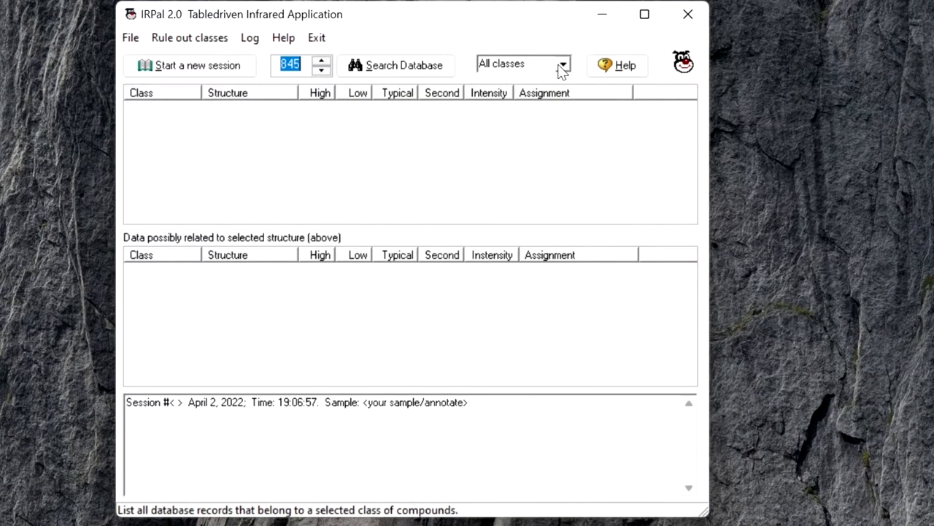
{"action": "left_click", "coordinate": [562, 65]}
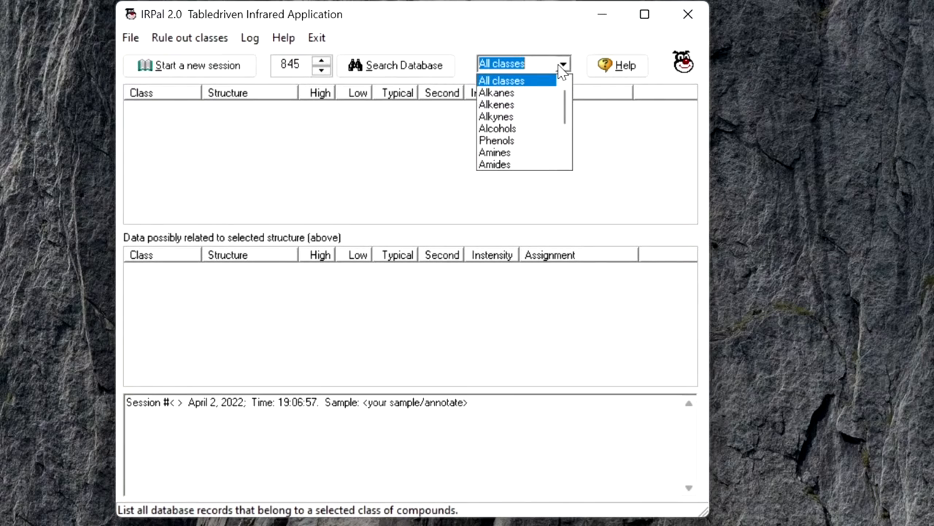
{"action": "mouse_move", "coordinate": [568, 106]}
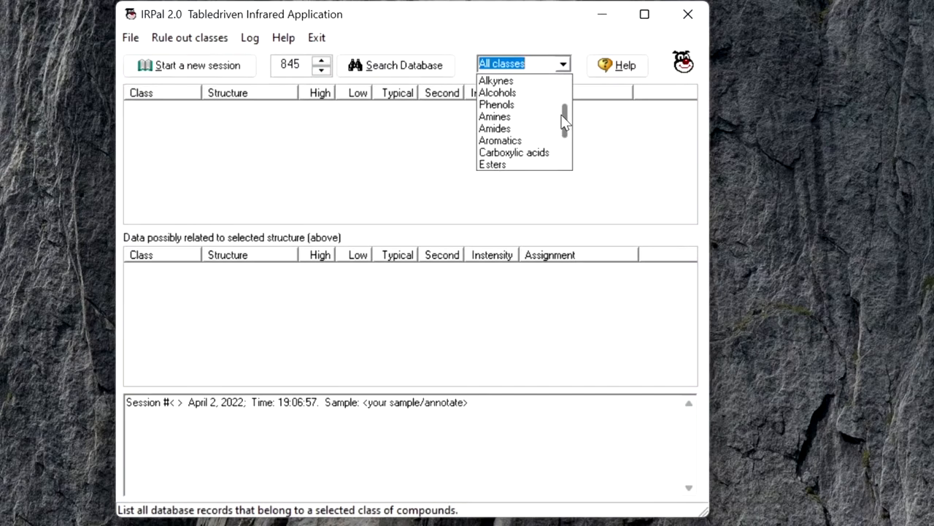
{"action": "scroll", "scroll_direction": "down", "scroll_amount": 3}
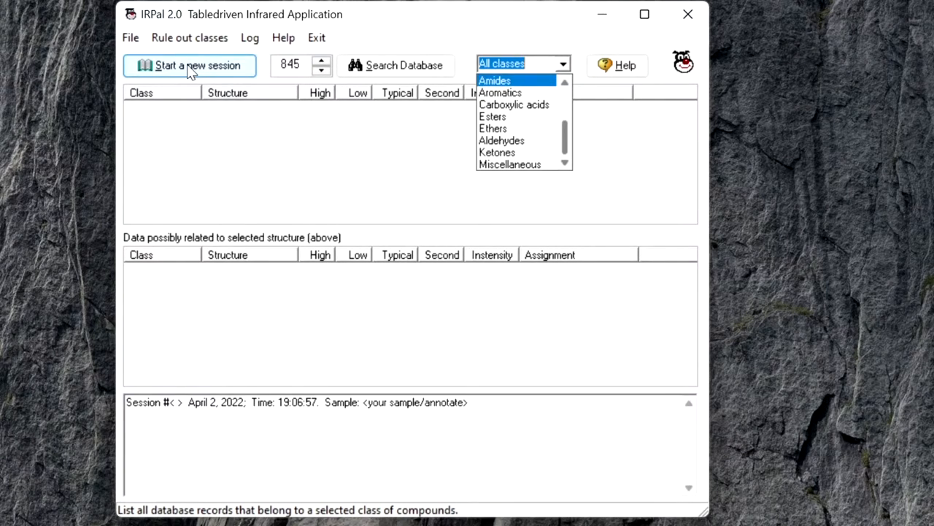
Start a new search session with a refreshed log timestamp.
{"action": "left_click", "coordinate": [191, 65]}
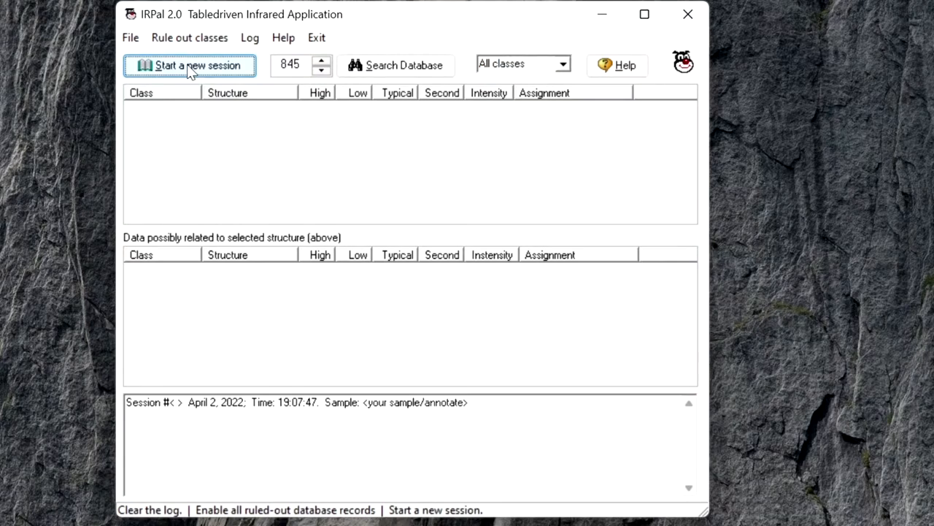
{"action": "mouse_move", "coordinate": [189, 72]}
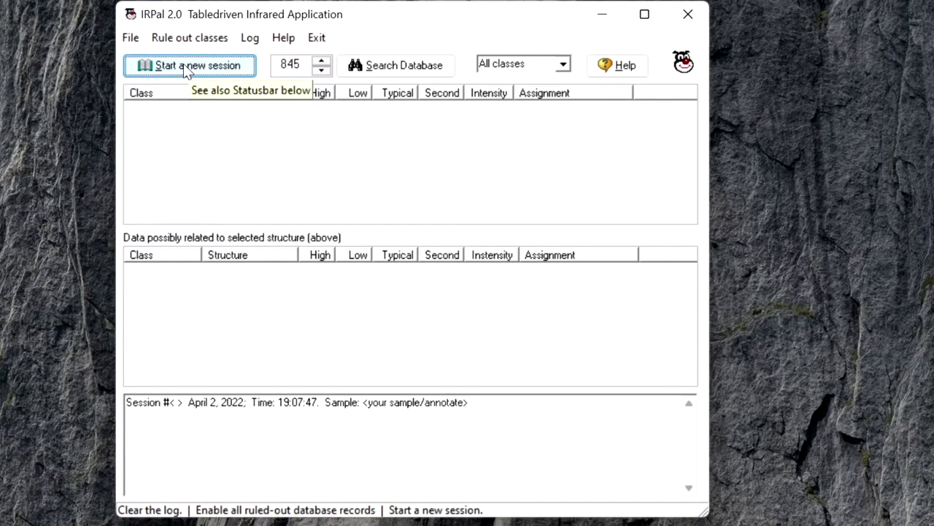
{"action": "mouse_move", "coordinate": [189, 73]}
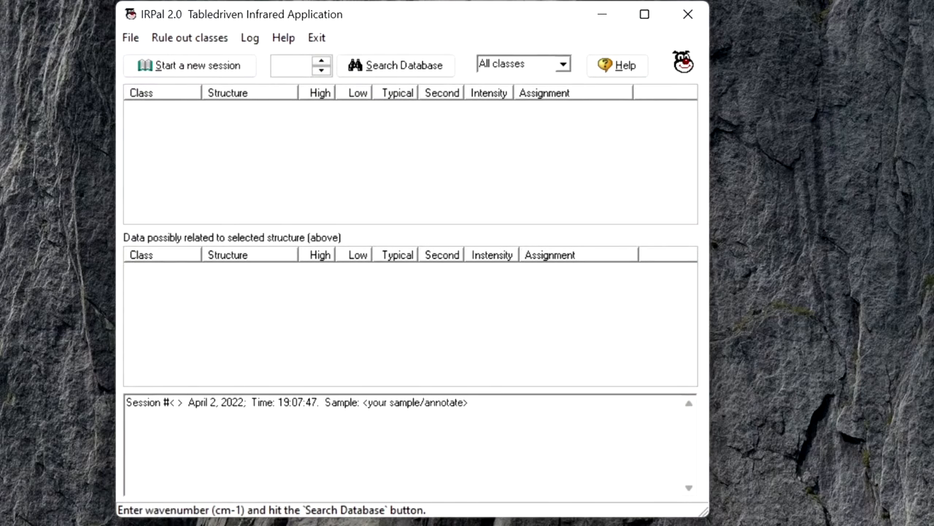
Search the database for 3300 cm-1, returning four matching structures.
{"action": "type", "text": "3"}
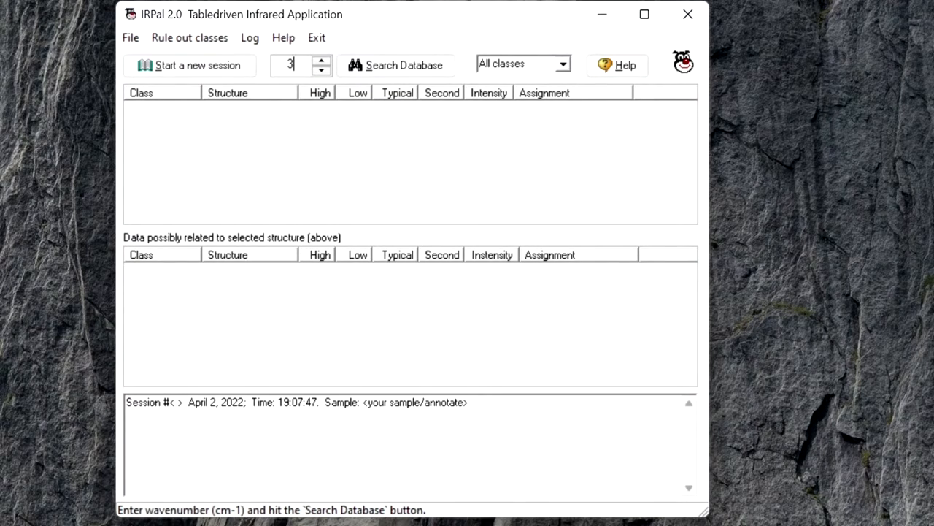
{"action": "type", "text": "300"}
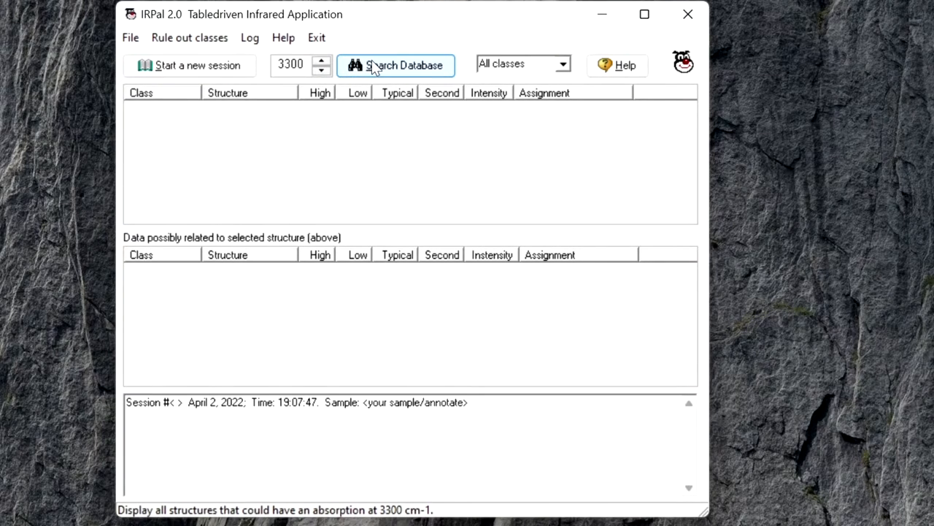
{"action": "mouse_move", "coordinate": [418, 71]}
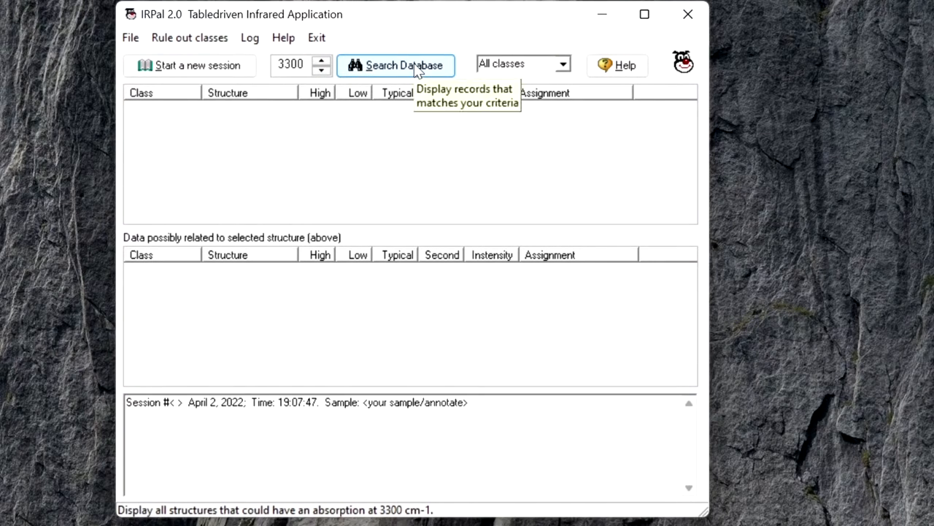
{"action": "left_click", "coordinate": [396, 65]}
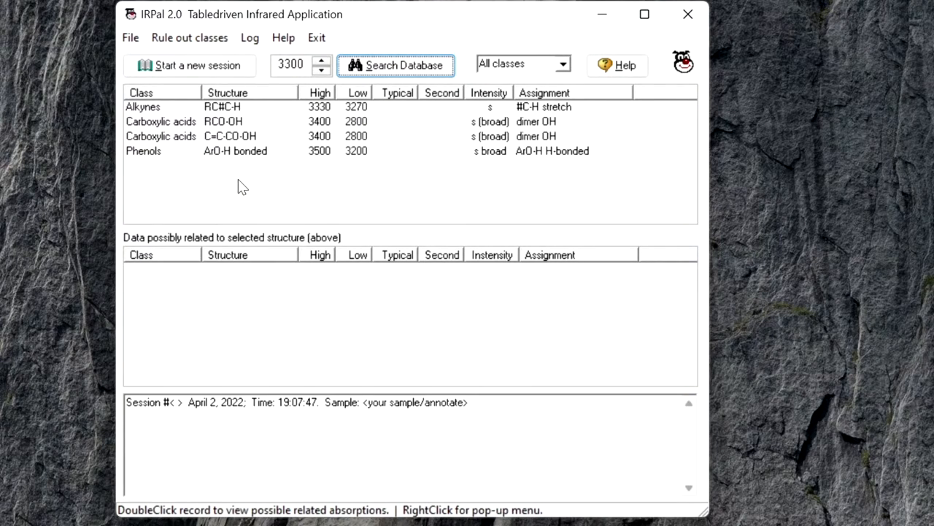
{"action": "mouse_move", "coordinate": [222, 166]}
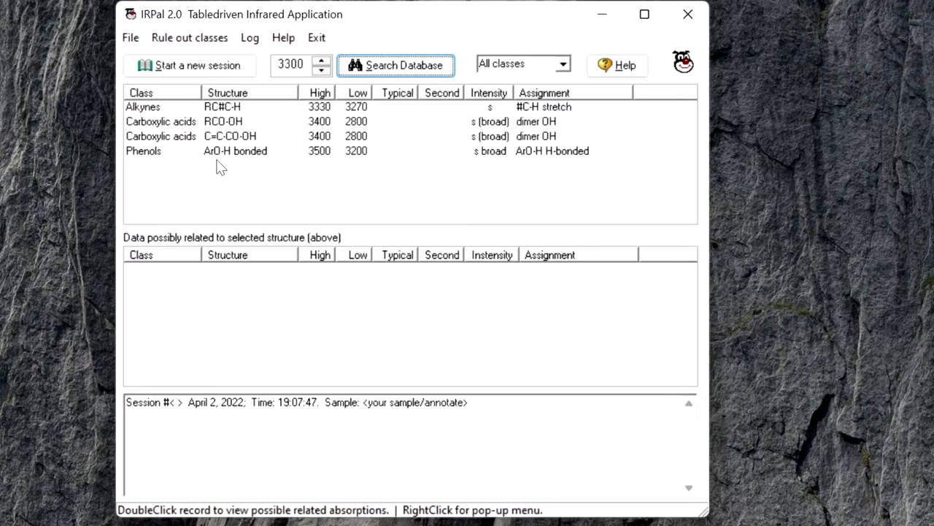
{"action": "mouse_move", "coordinate": [374, 125]}
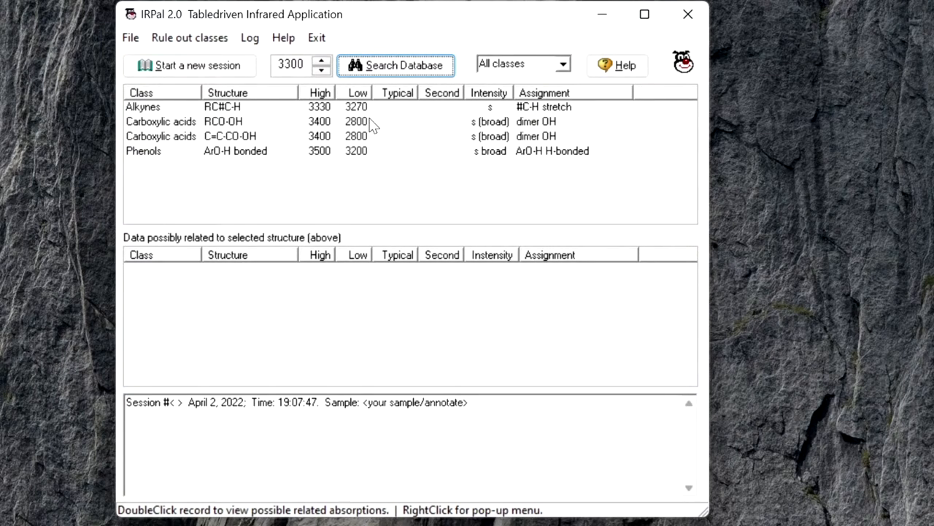
{"action": "mouse_move", "coordinate": [400, 96]}
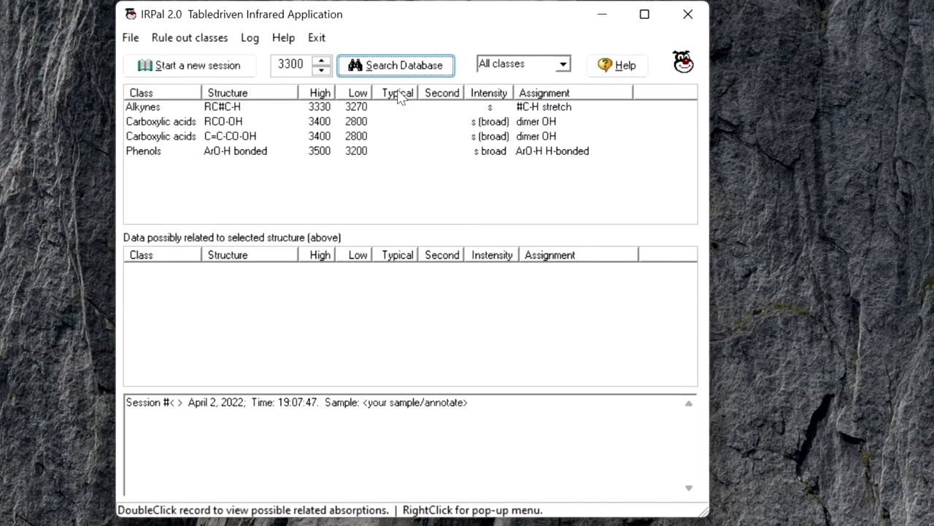
{"action": "mouse_move", "coordinate": [401, 106]}
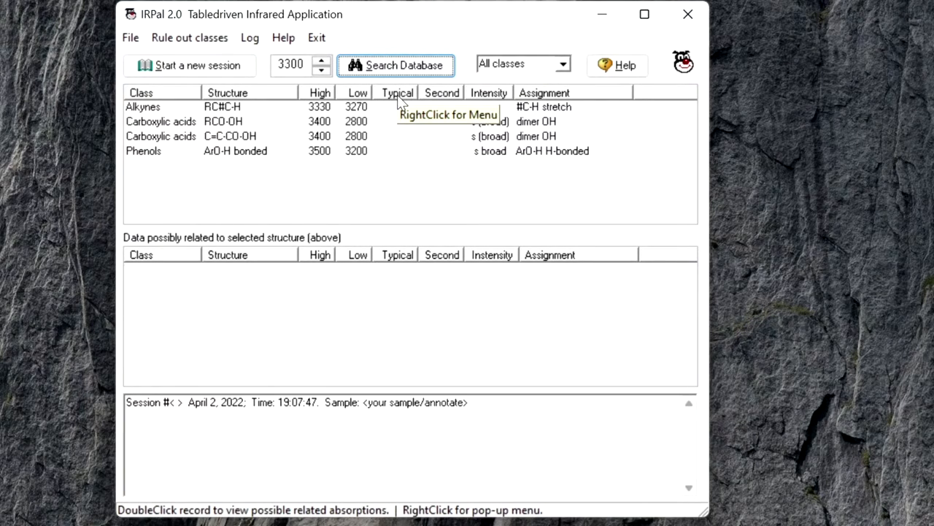
{"action": "mouse_move", "coordinate": [401, 103]}
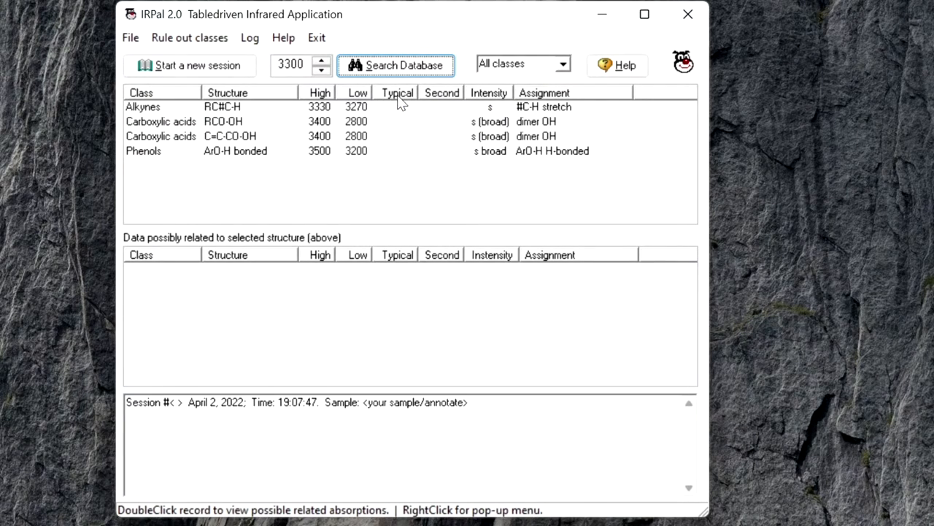
{"action": "mouse_move", "coordinate": [446, 101]}
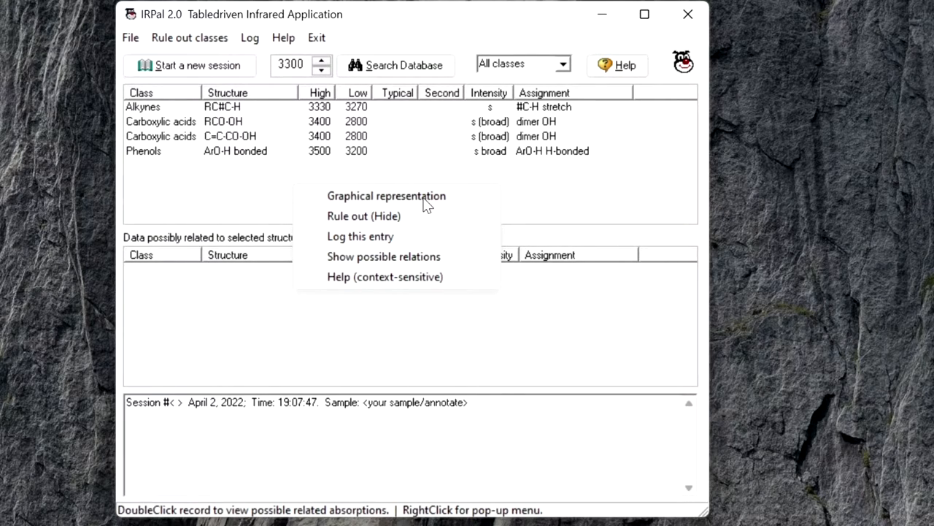
{"action": "mouse_move", "coordinate": [418, 207]}
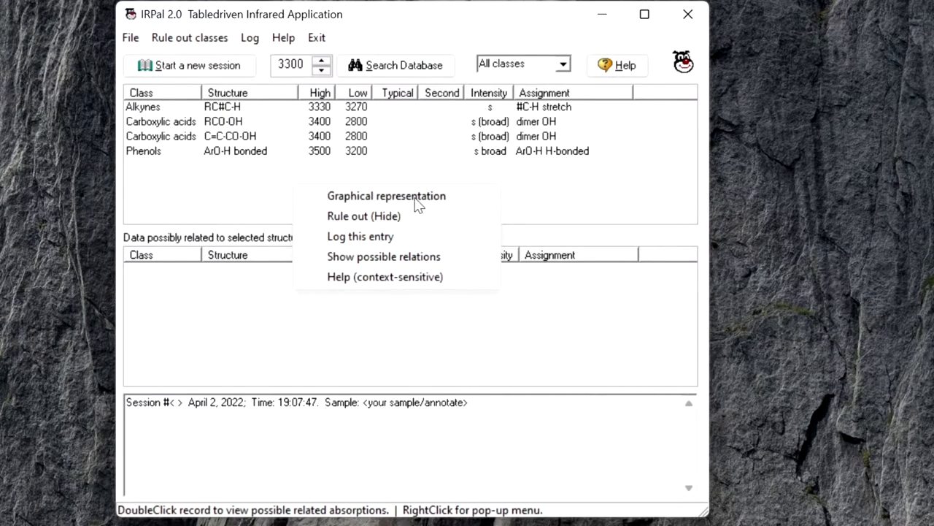
Chart the four matching bands' ranges against the 3300 cm-1 line.
{"action": "left_click", "coordinate": [386, 196]}
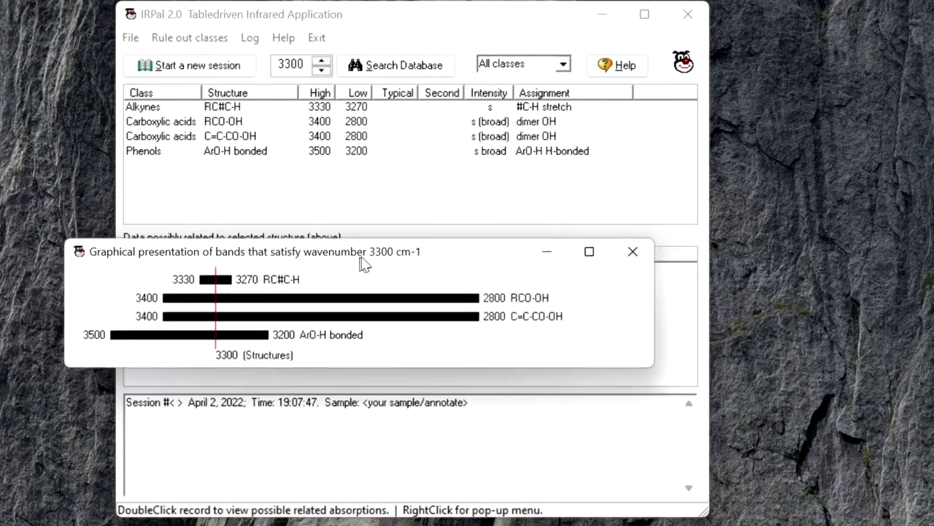
Move the chart window and label its bars with assignments like C-H stretch and dimer OH.
{"action": "left_click_drag", "start_coordinate": [365, 251], "coordinate": [416, 238]}
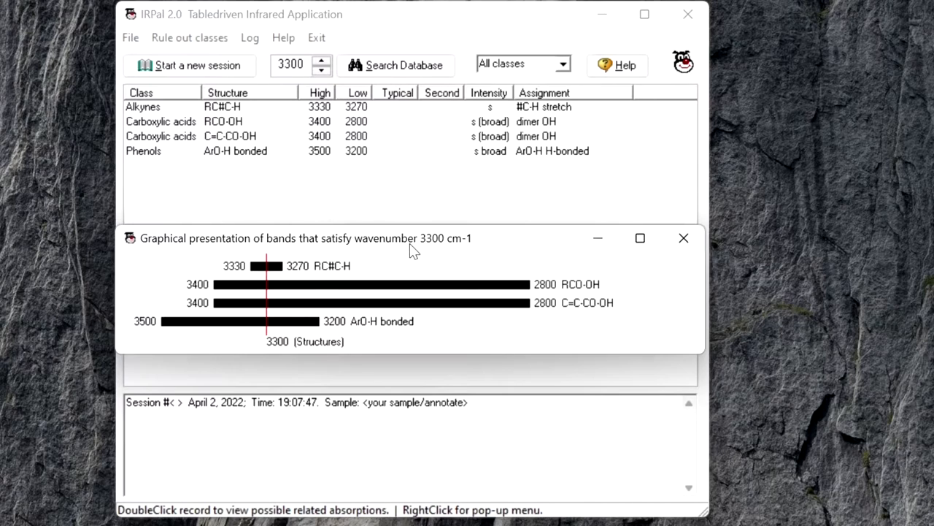
{"action": "mouse_move", "coordinate": [486, 332]}
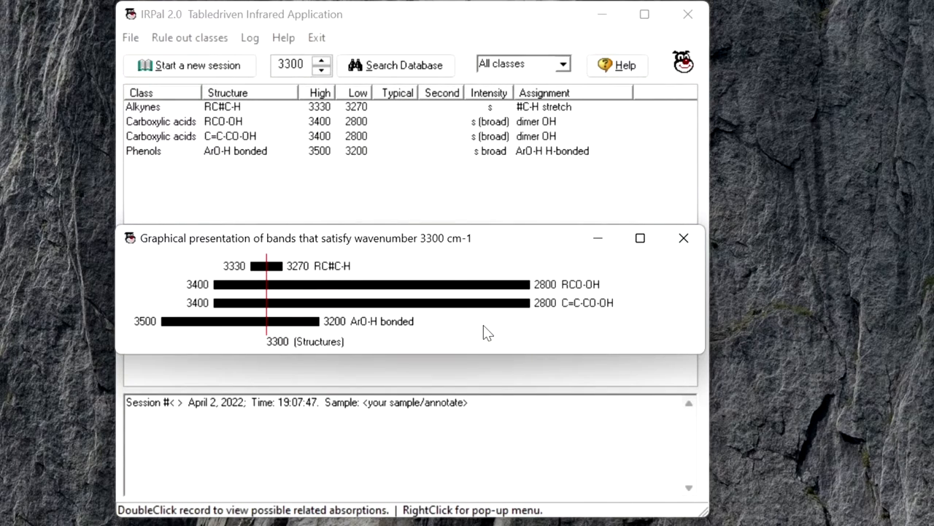
{"action": "right_click", "coordinate": [486, 332]}
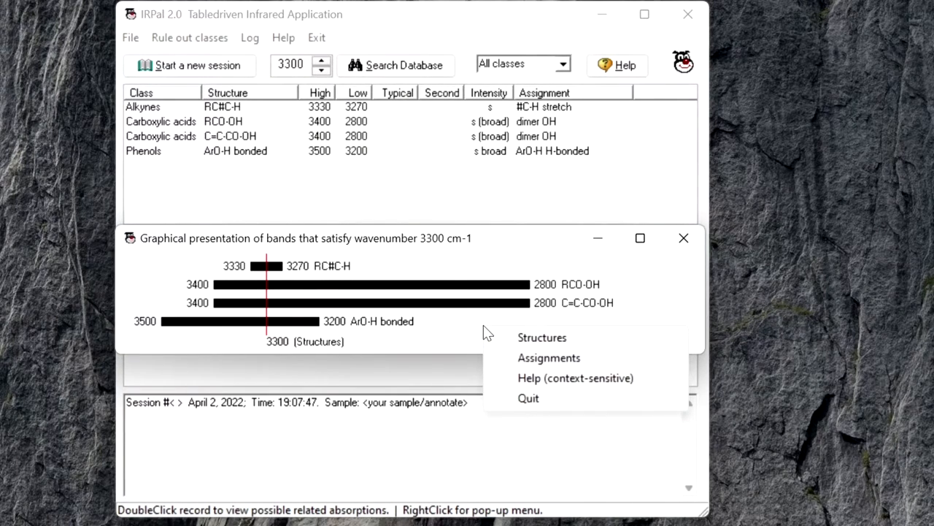
{"action": "mouse_move", "coordinate": [564, 341]}
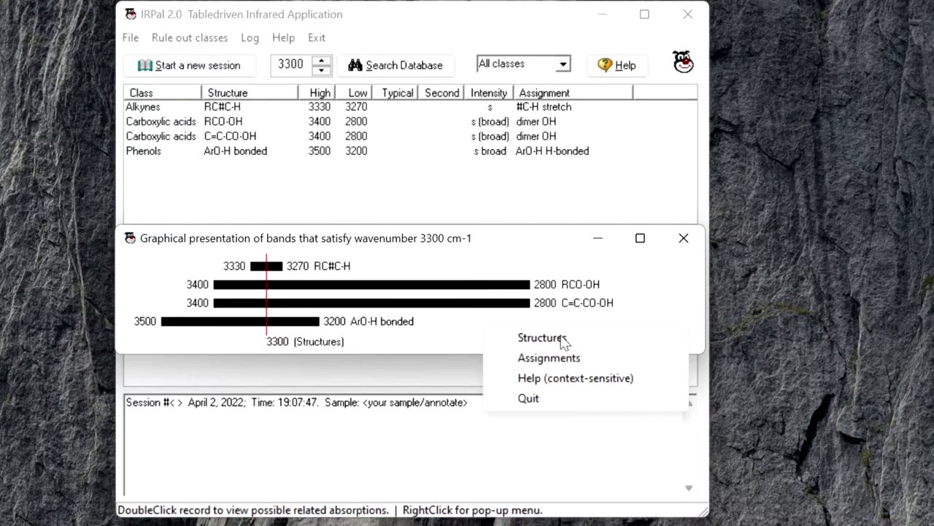
{"action": "left_click", "coordinate": [549, 358]}
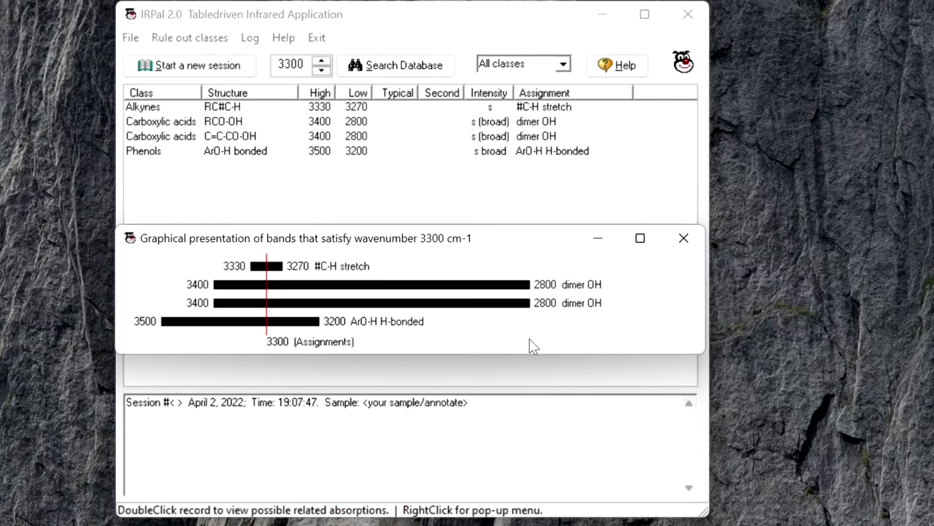
{"action": "mouse_move", "coordinate": [533, 345]}
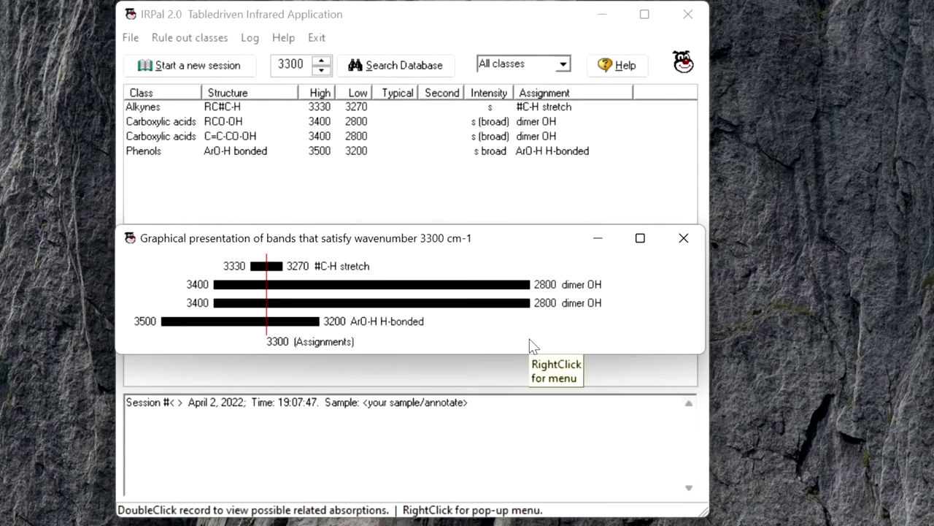
{"action": "mouse_move", "coordinate": [692, 248]}
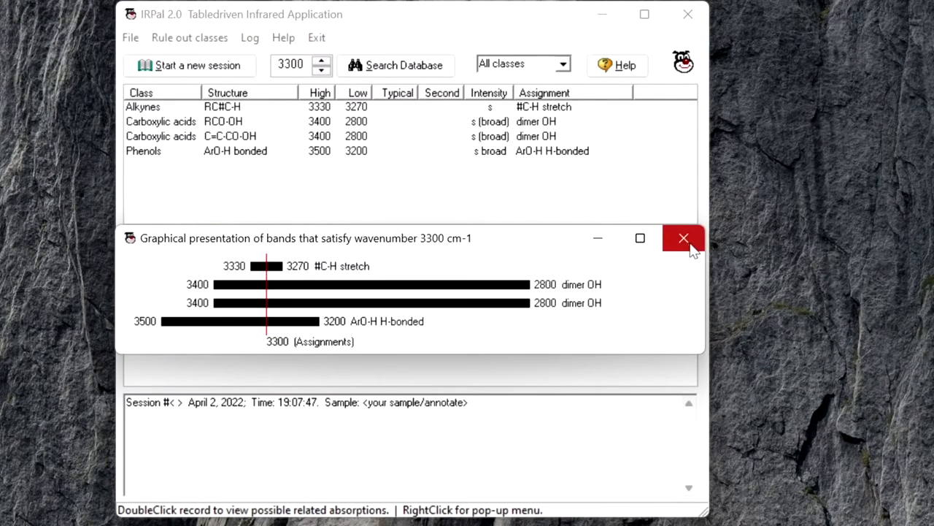
Close the band chart and hide the alkyne record, leaving two carboxylic acids and a phenol.
{"action": "left_click", "coordinate": [683, 238]}
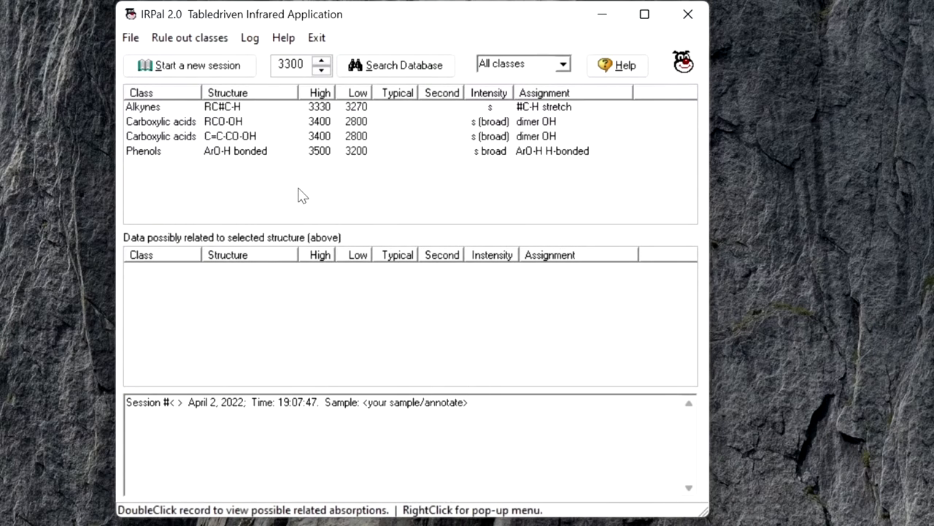
{"action": "right_click", "coordinate": [303, 195]}
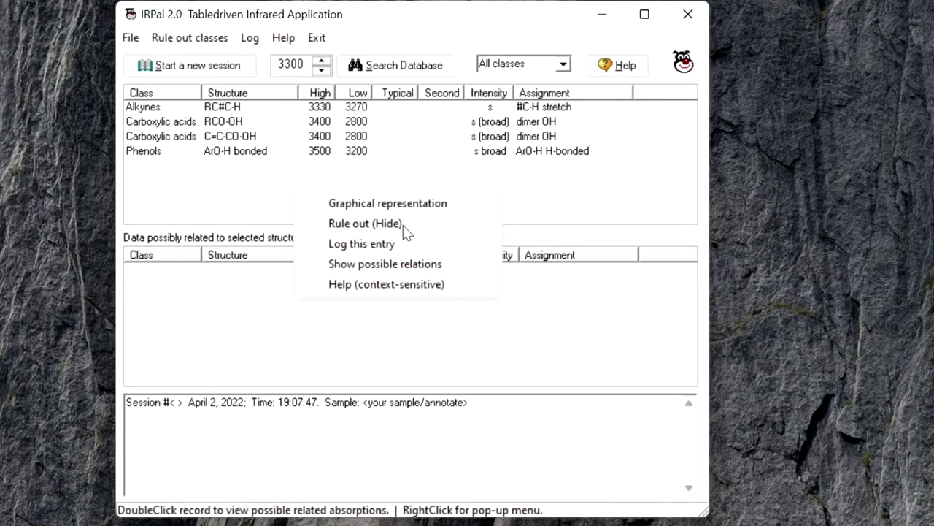
{"action": "left_click", "coordinate": [227, 107]}
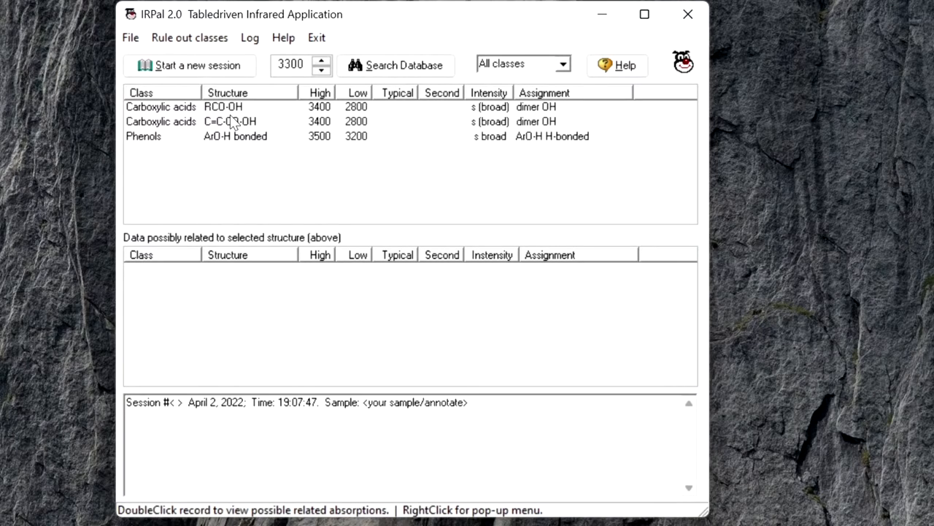
{"action": "mouse_move", "coordinate": [262, 161]}
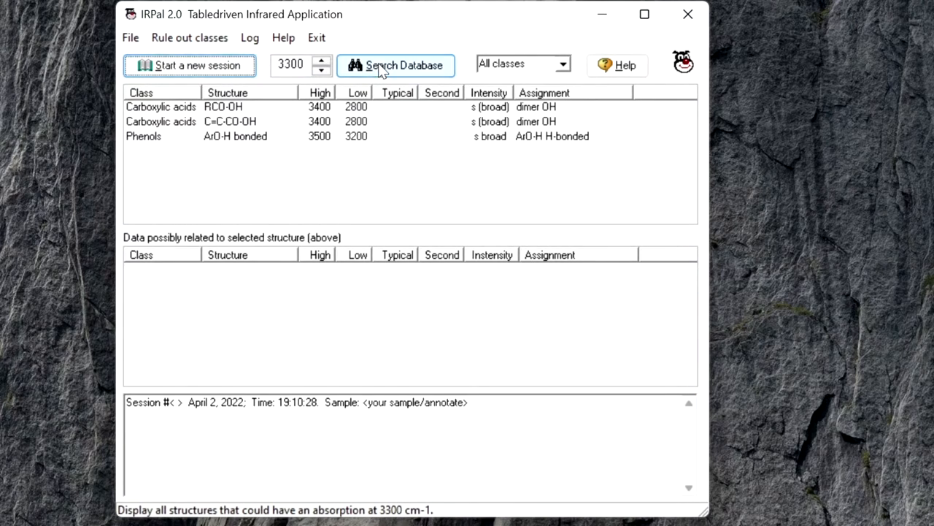
Rerun the 3300 cm-1 search to bring back all four structures, including the alkyne.
{"action": "left_click", "coordinate": [396, 65]}
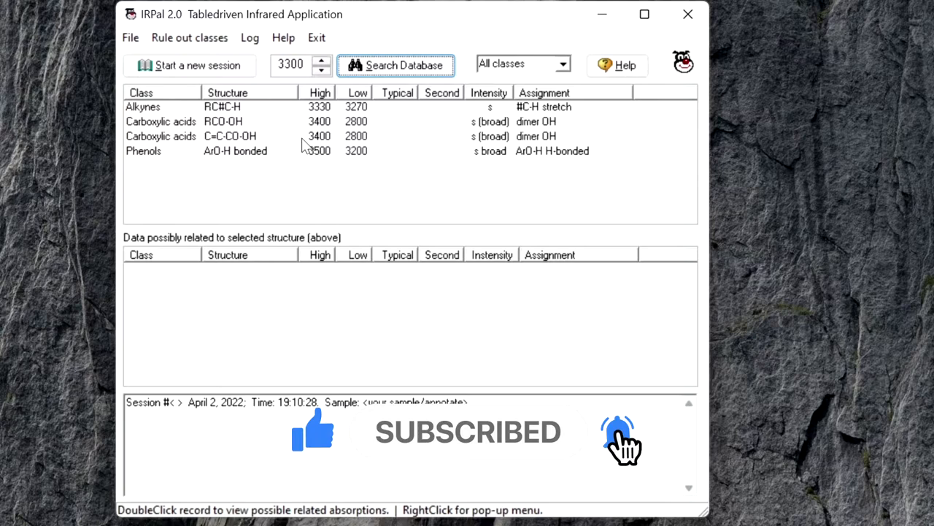
{"action": "left_click", "coordinate": [616, 439]}
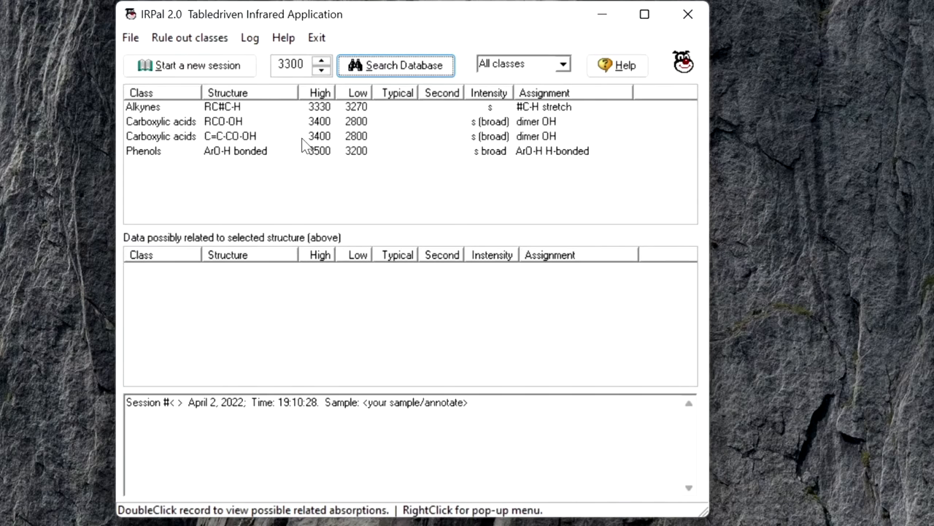
{"action": "mouse_move", "coordinate": [330, 160]}
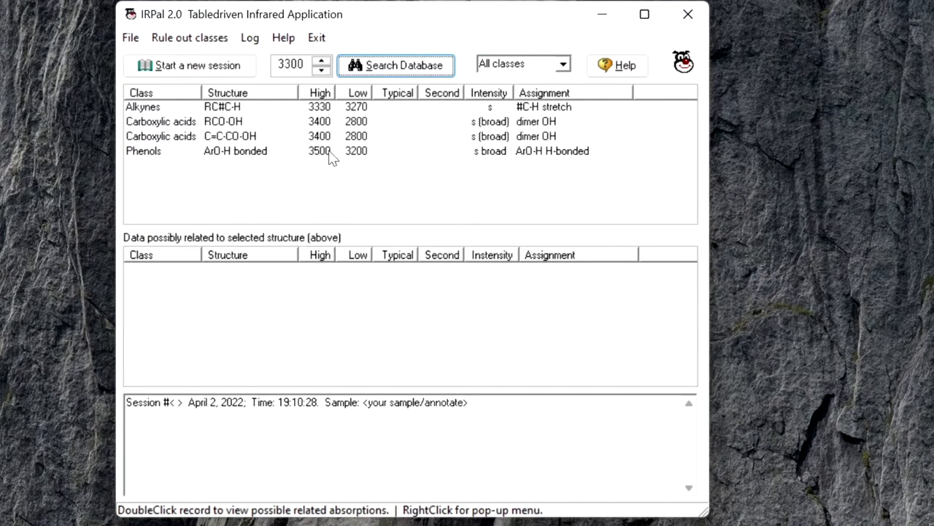
{"action": "right_click", "coordinate": [330, 156]}
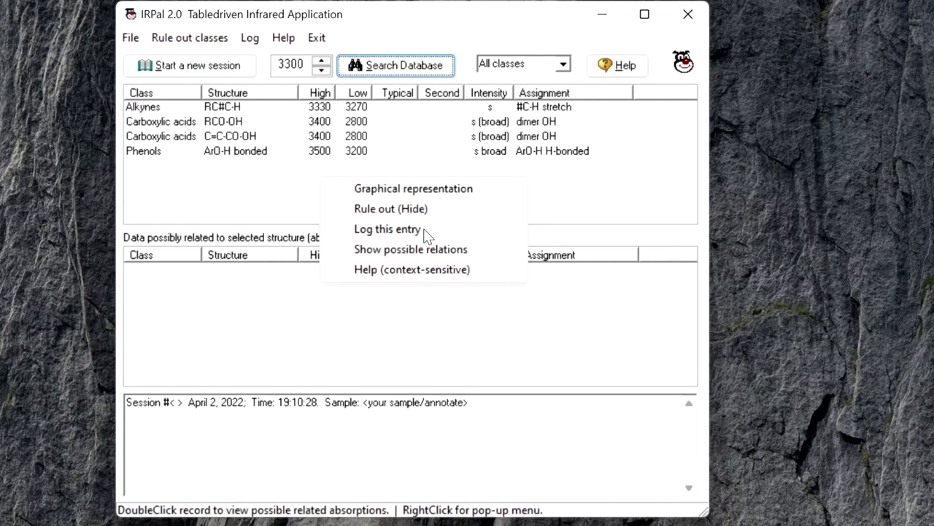
{"action": "mouse_move", "coordinate": [438, 237]}
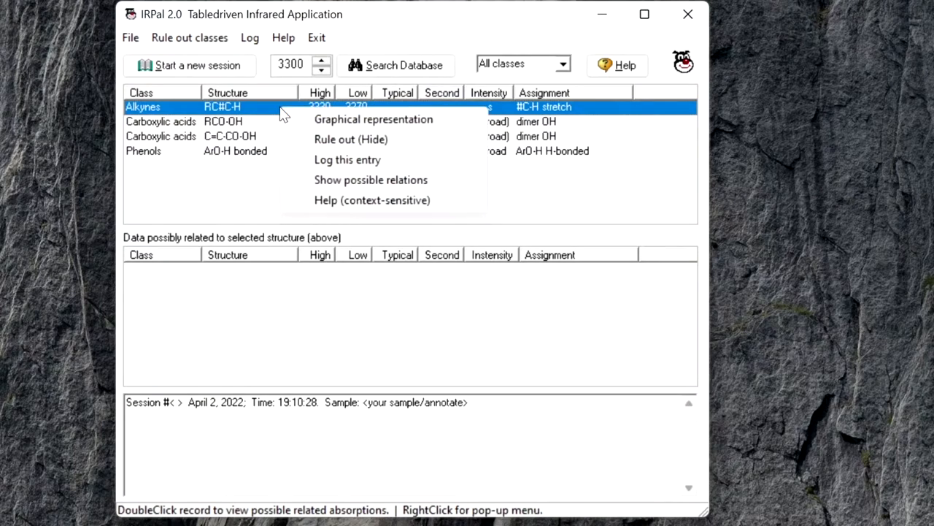
Log the alkyne #C-H stretch record with its 3330–3270 range.
{"action": "left_click", "coordinate": [348, 159]}
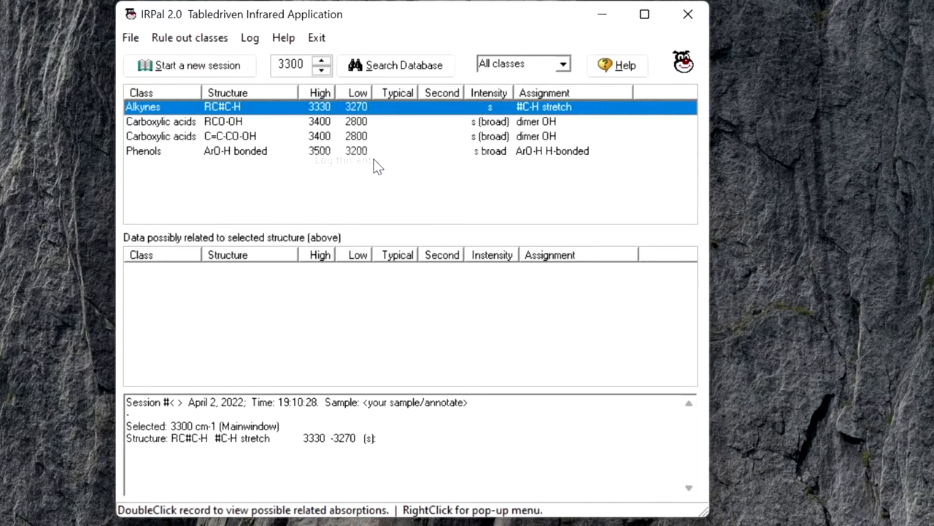
{"action": "mouse_move", "coordinate": [277, 112]}
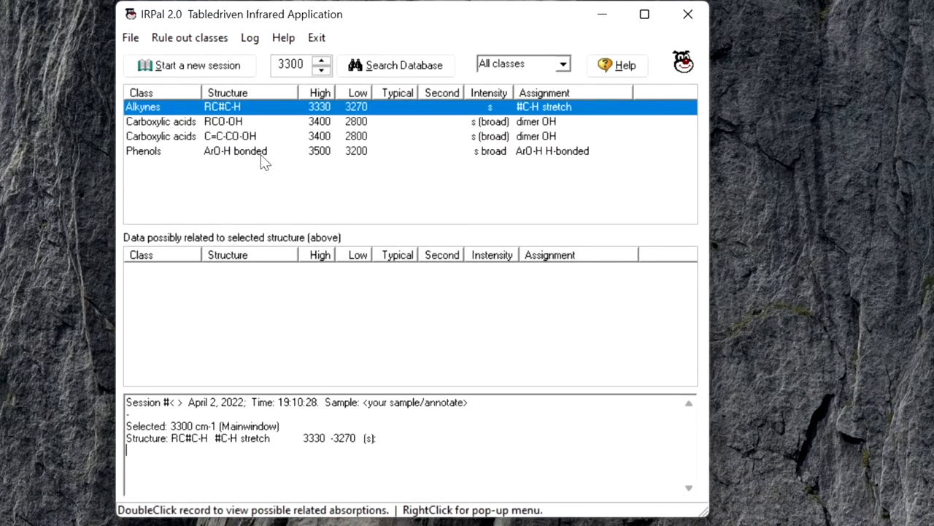
List the alkyne's related bands: C-H stretch, C≡C stretch at 2140–2100, and C-H bend.
{"action": "right_click", "coordinate": [263, 150]}
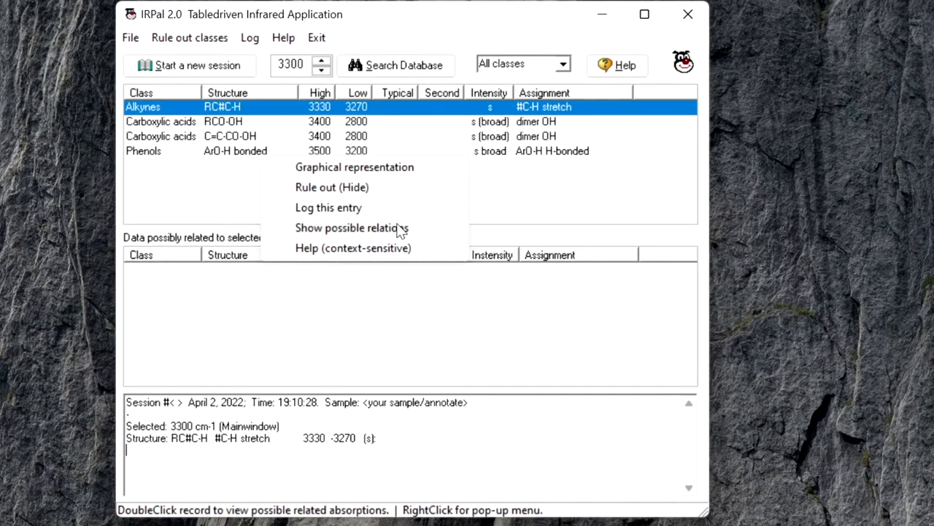
{"action": "left_click", "coordinate": [348, 227]}
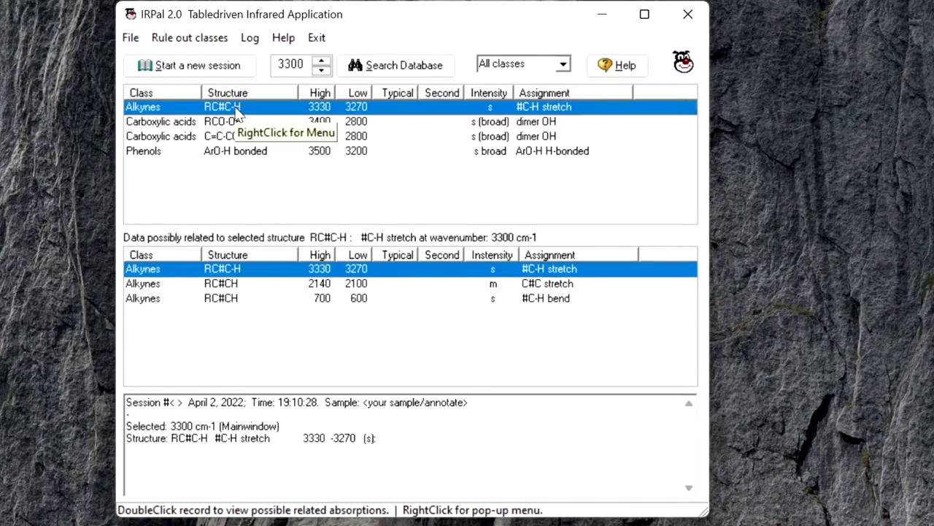
{"action": "right_click", "coordinate": [223, 106]}
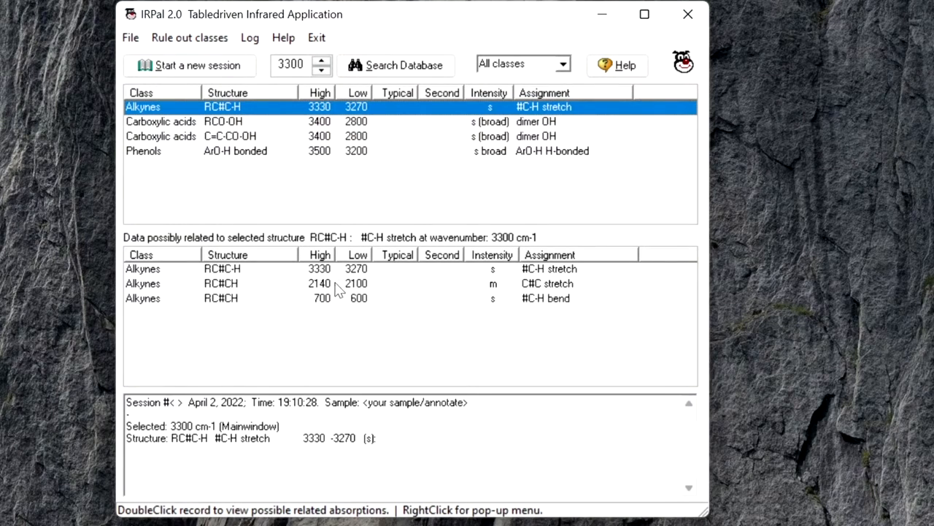
{"action": "mouse_move", "coordinate": [146, 300]}
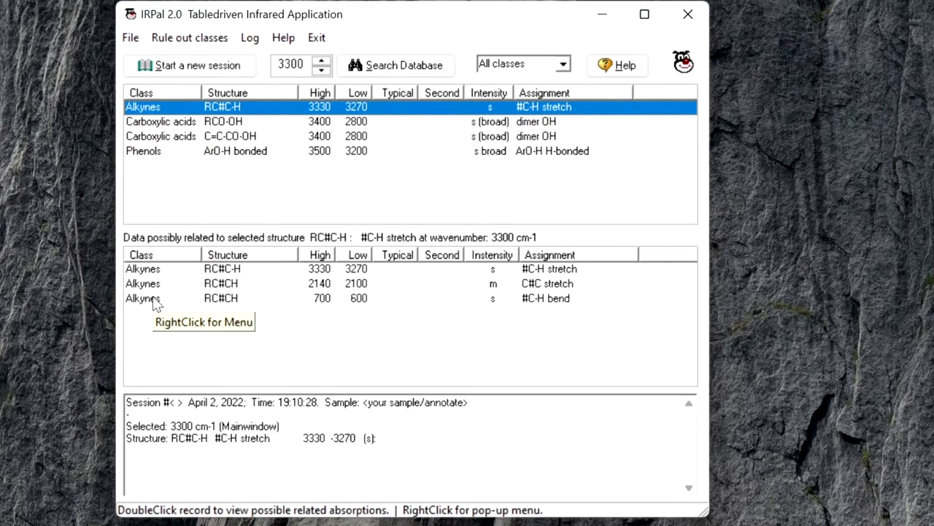
{"action": "mouse_move", "coordinate": [206, 354]}
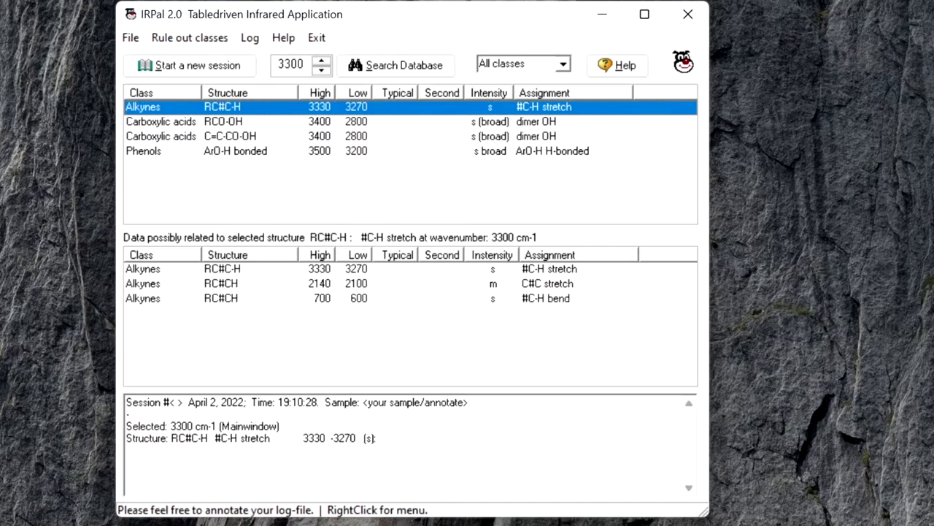
{"action": "right_click", "coordinate": [288, 413]}
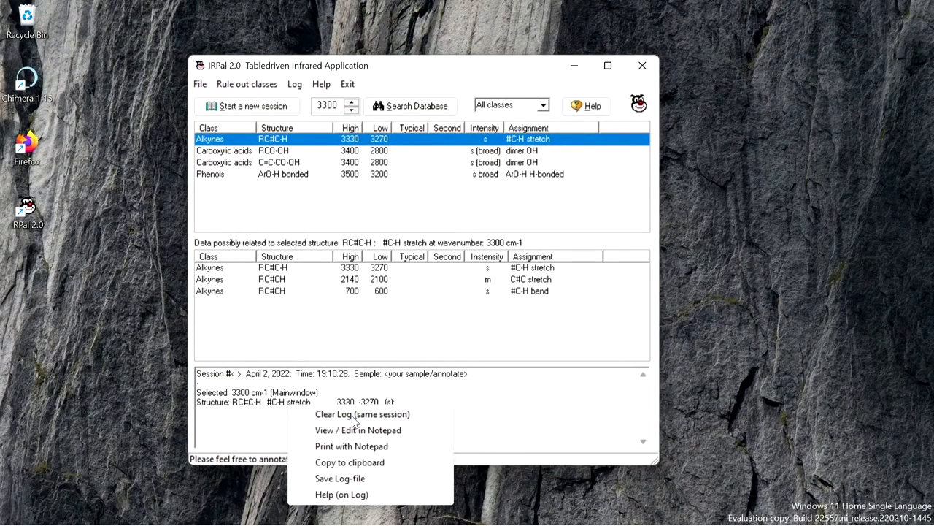
{"action": "mouse_move", "coordinate": [372, 462]}
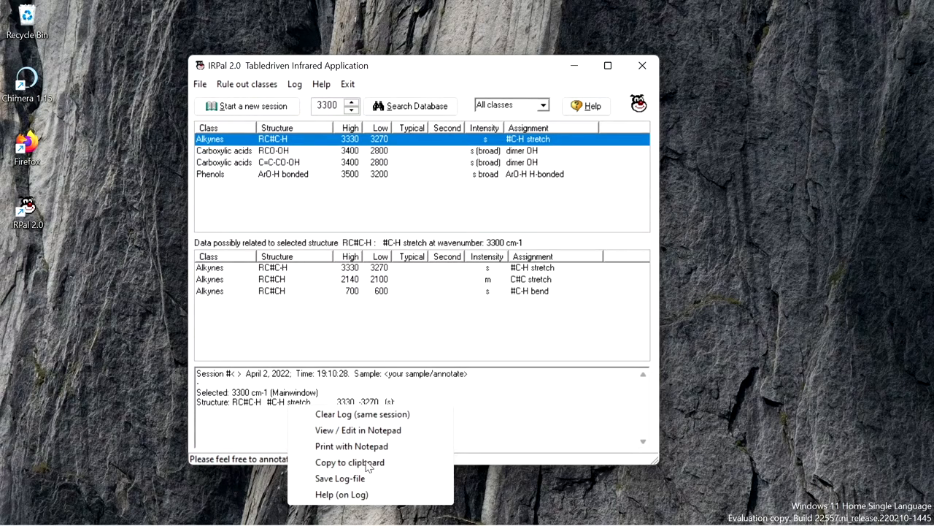
{"action": "mouse_move", "coordinate": [342, 478]}
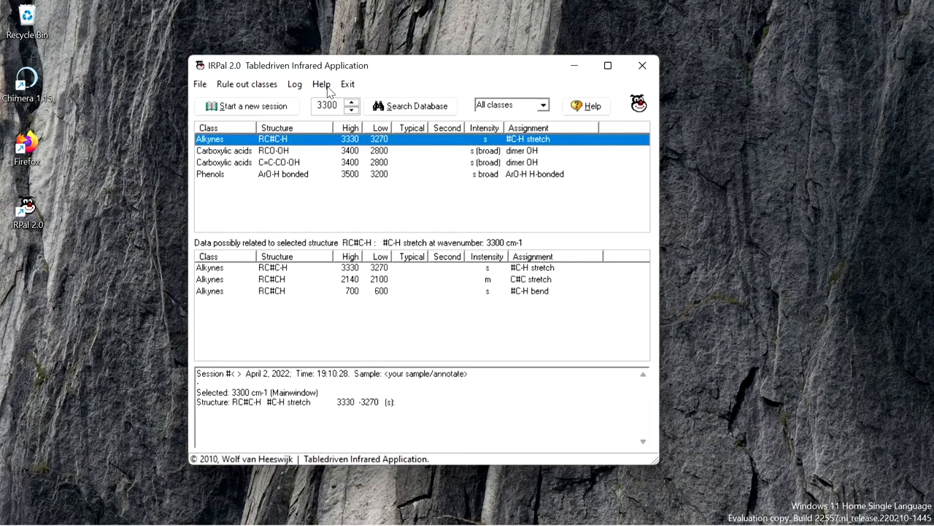
Maximize the IRPal help file and expand the Getting Started, Interface and Components topics.
{"action": "left_click", "coordinate": [322, 83]}
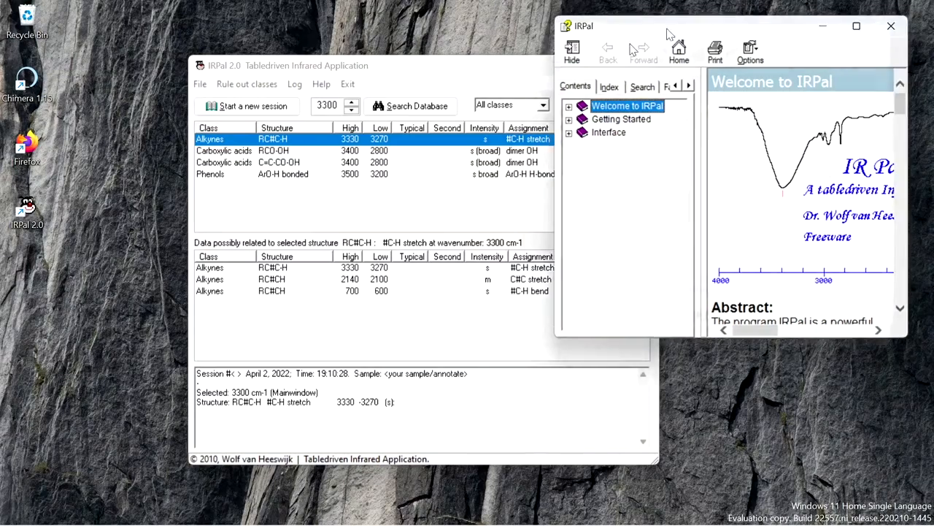
{"action": "left_click", "coordinate": [861, 25]}
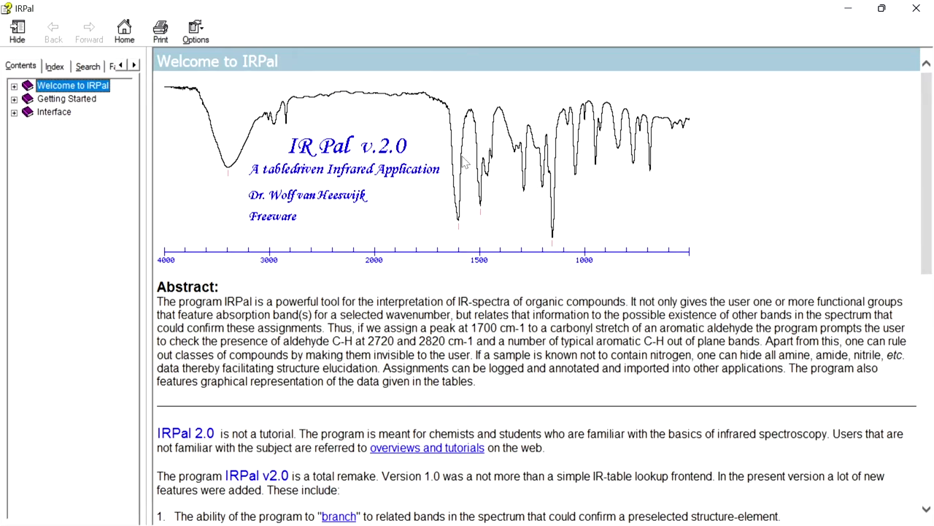
{"action": "mouse_move", "coordinate": [360, 217]}
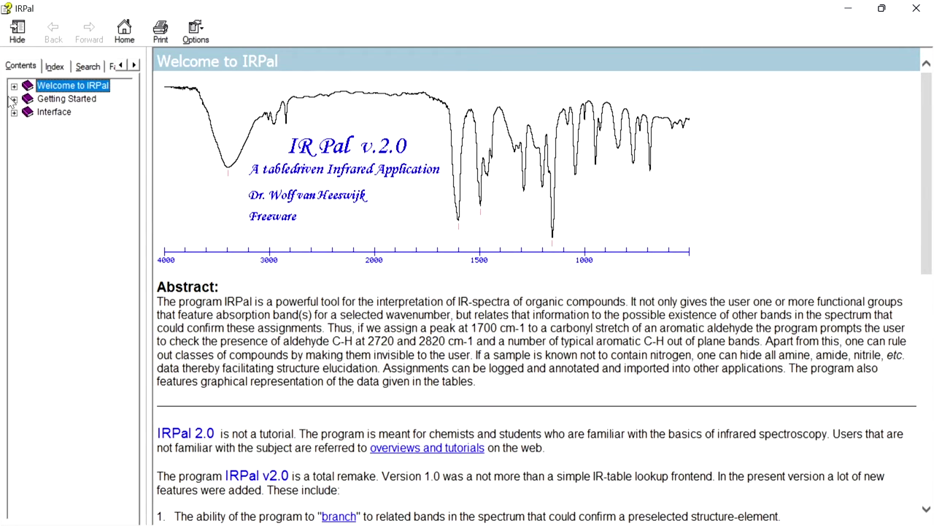
{"action": "left_click", "coordinate": [16, 98]}
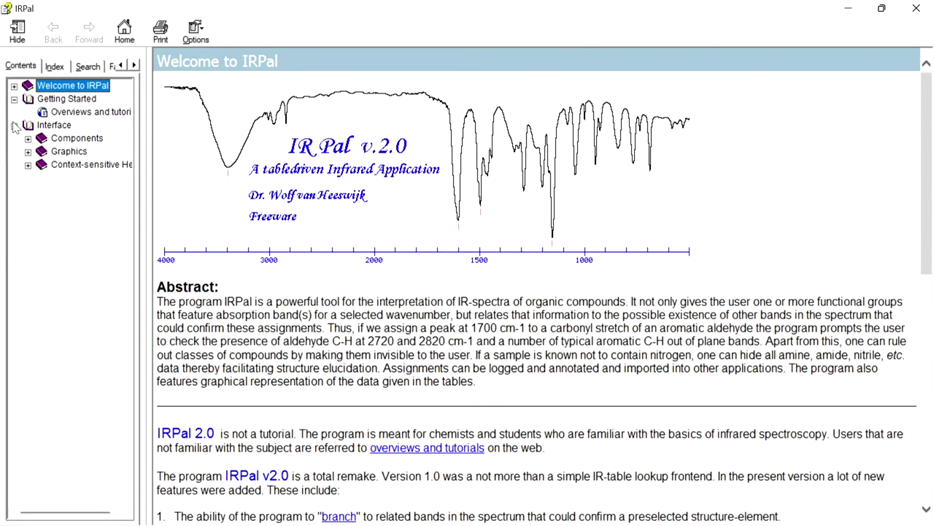
{"action": "left_click", "coordinate": [28, 137]}
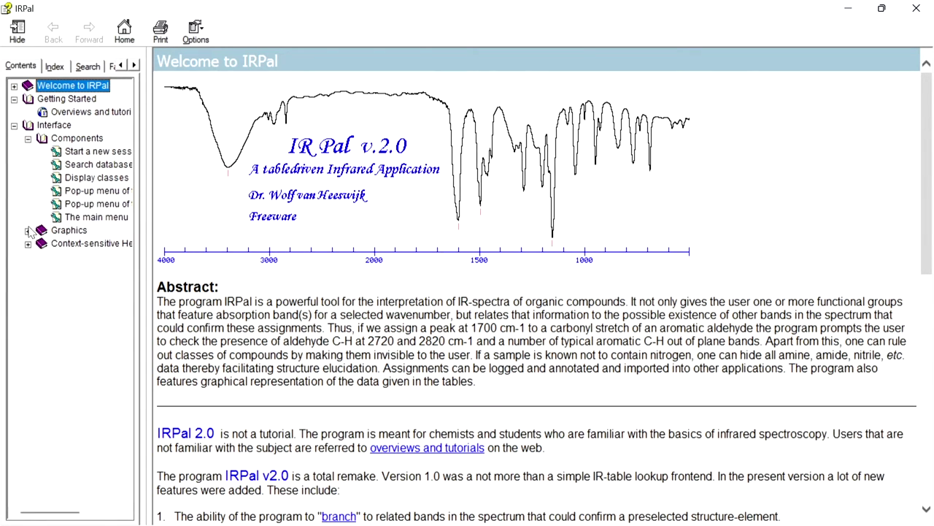
{"action": "left_click", "coordinate": [27, 230]}
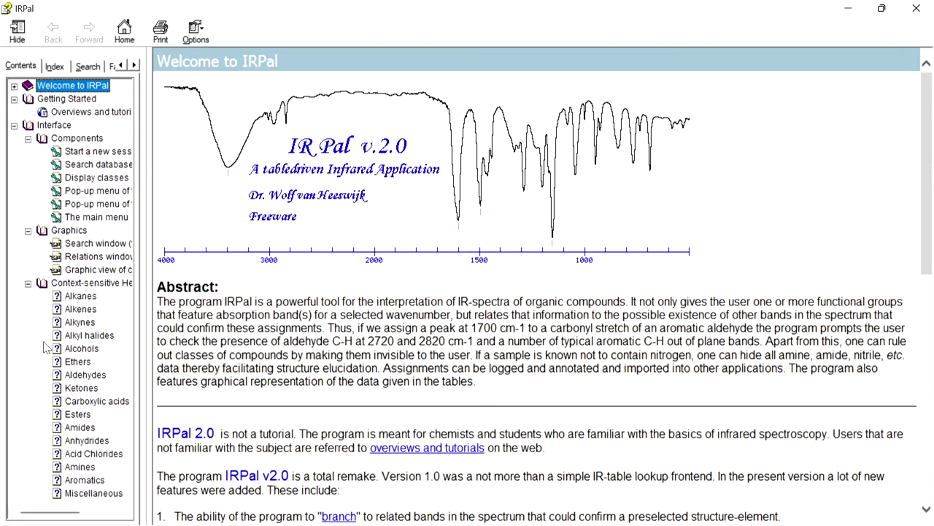